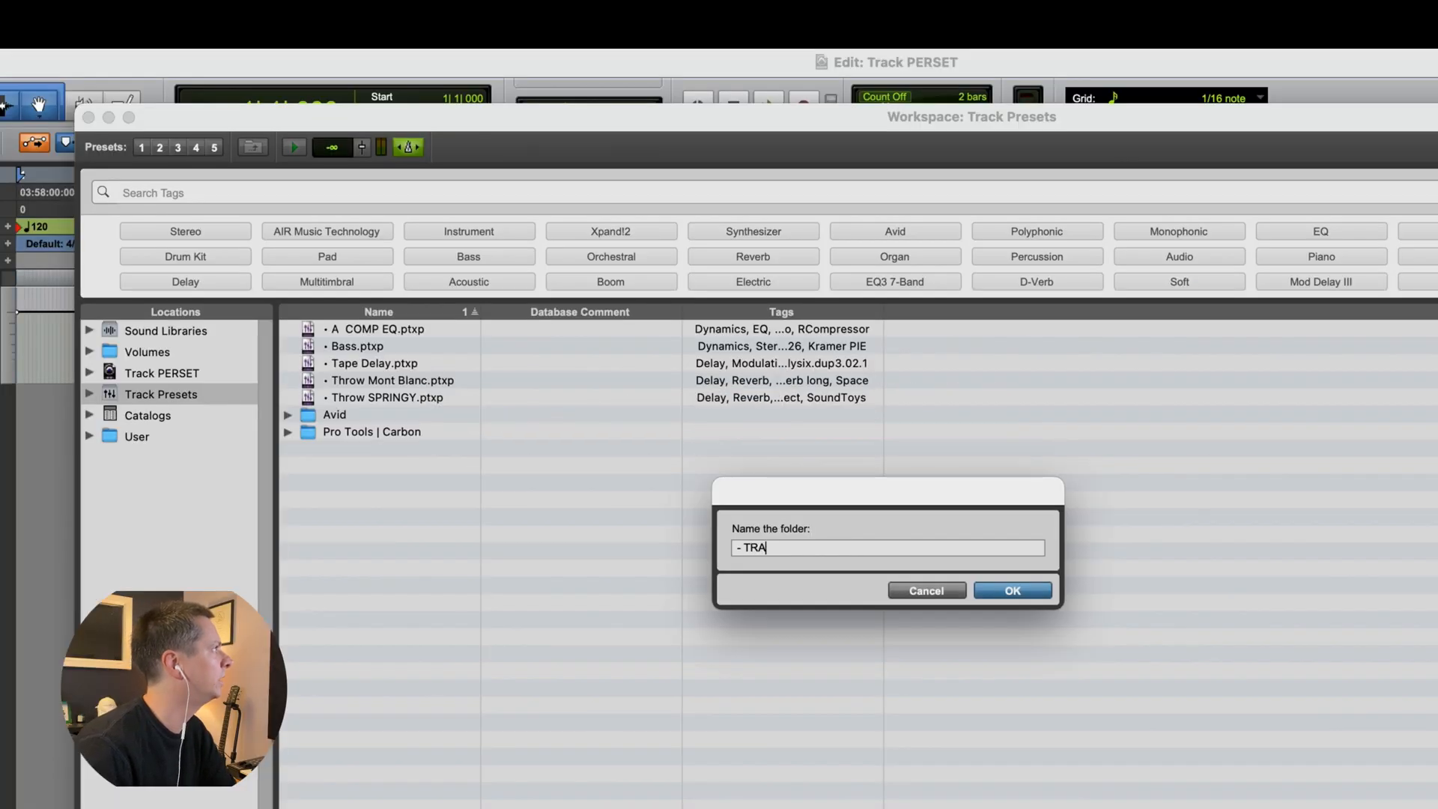
Step: Name the new Track Presets folder '- TRACK PRESETS' and confirm with OK
type("CK PRESETS")
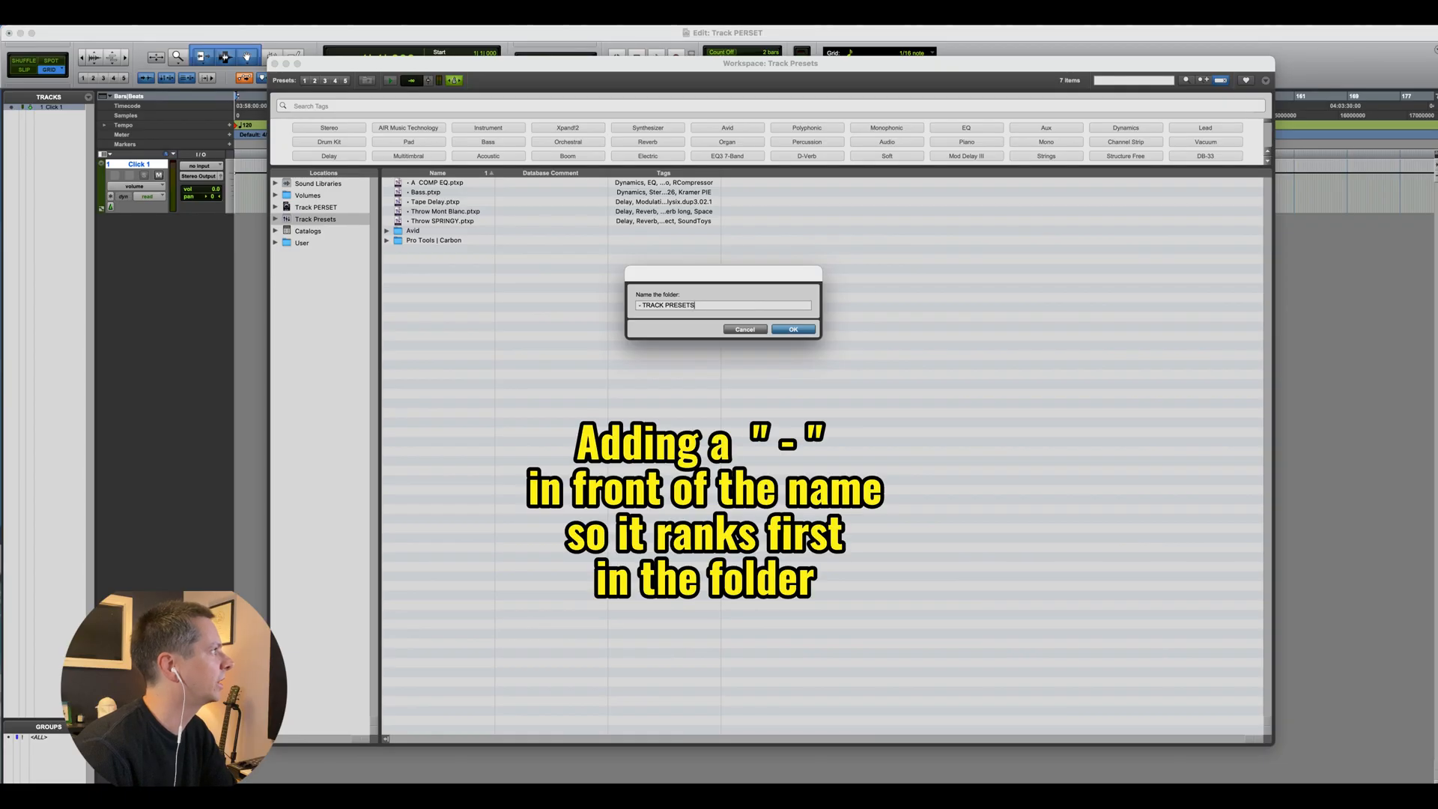
left_click(793, 327)
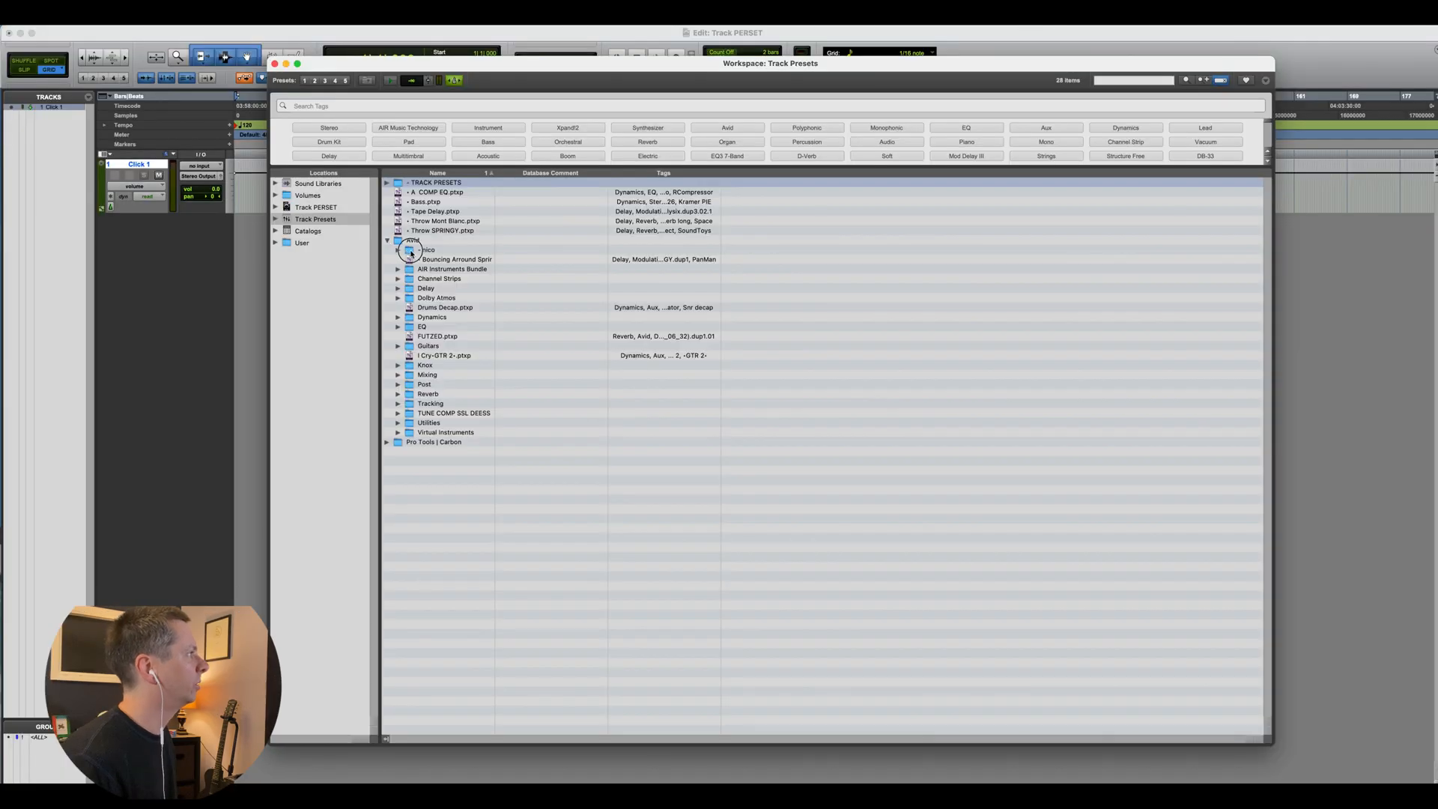
left_click(409, 249)
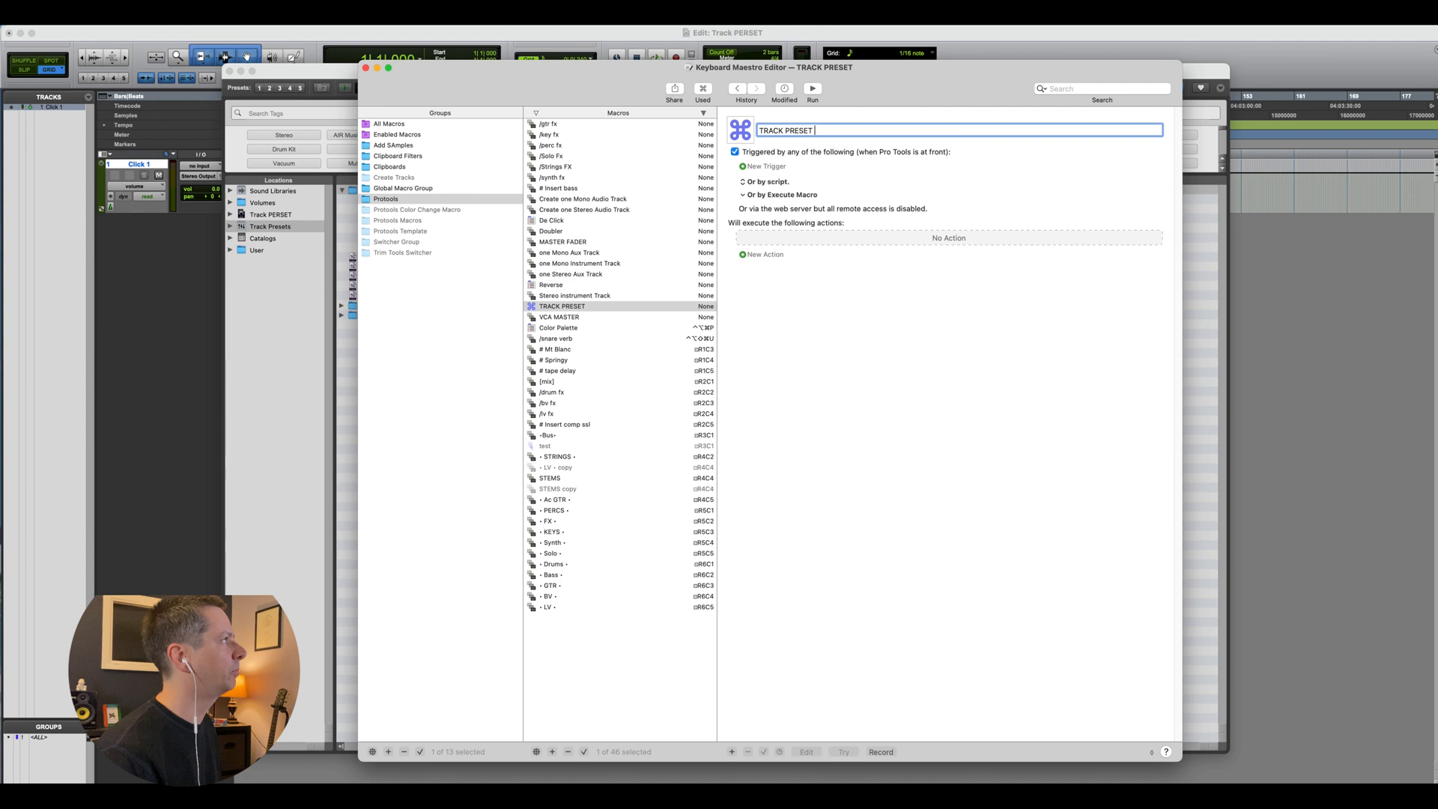
Step: Rename the macro 'TRACK PRESET 1' and add a Type a Keystroke action sending Shift-Command-N
type("1")
type("type")
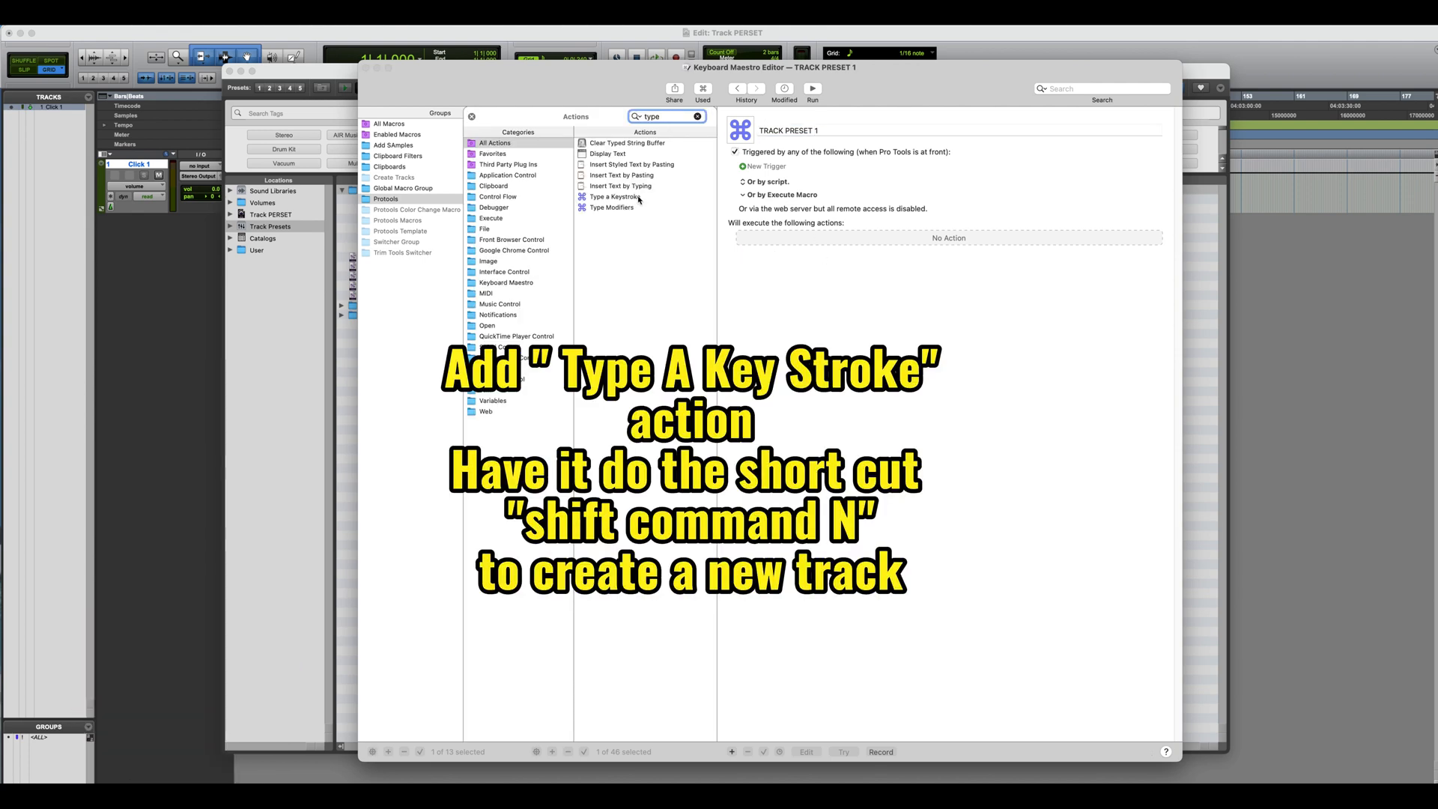
double_click(612, 196)
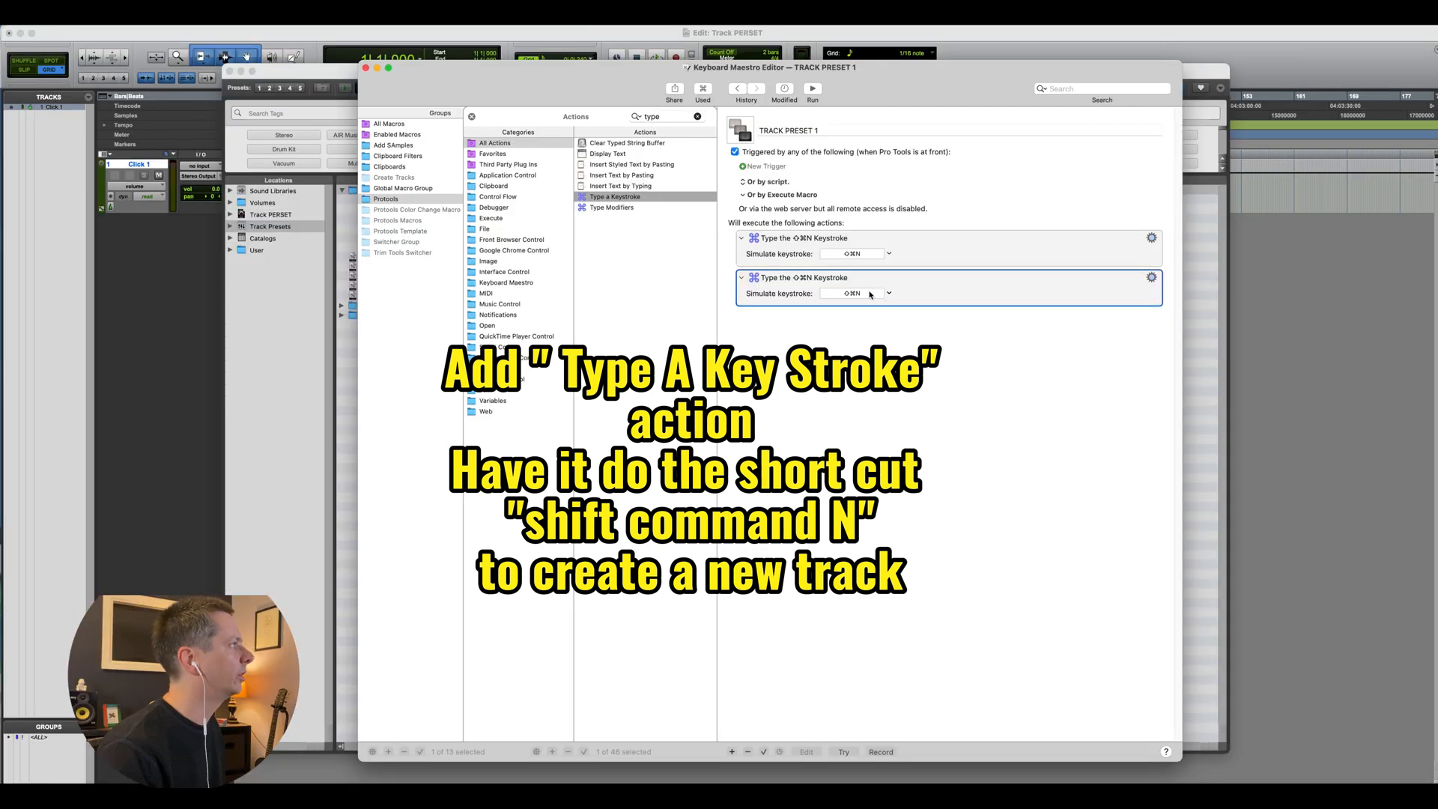
left_click(850, 293)
type("7")
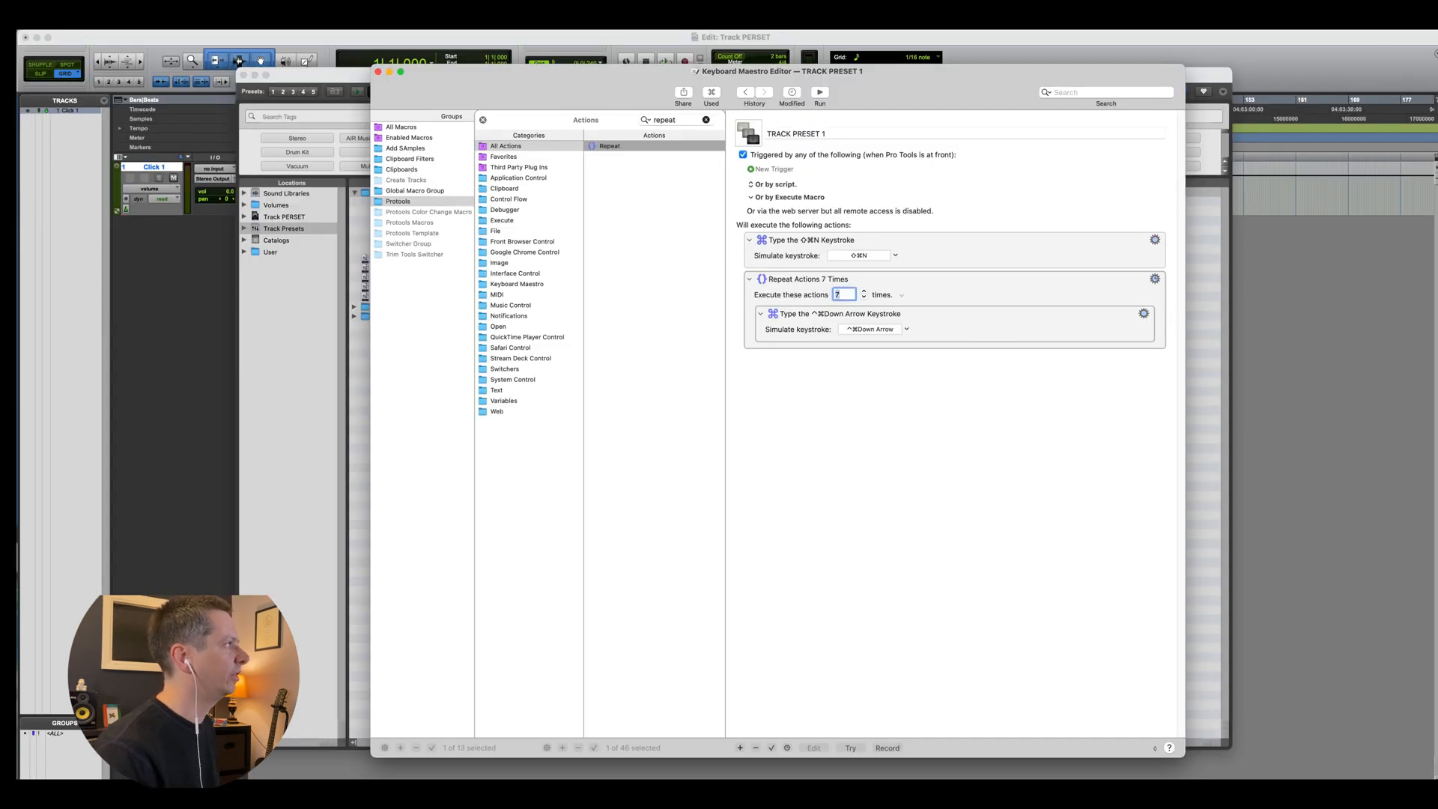
mouse_move(1034, 291)
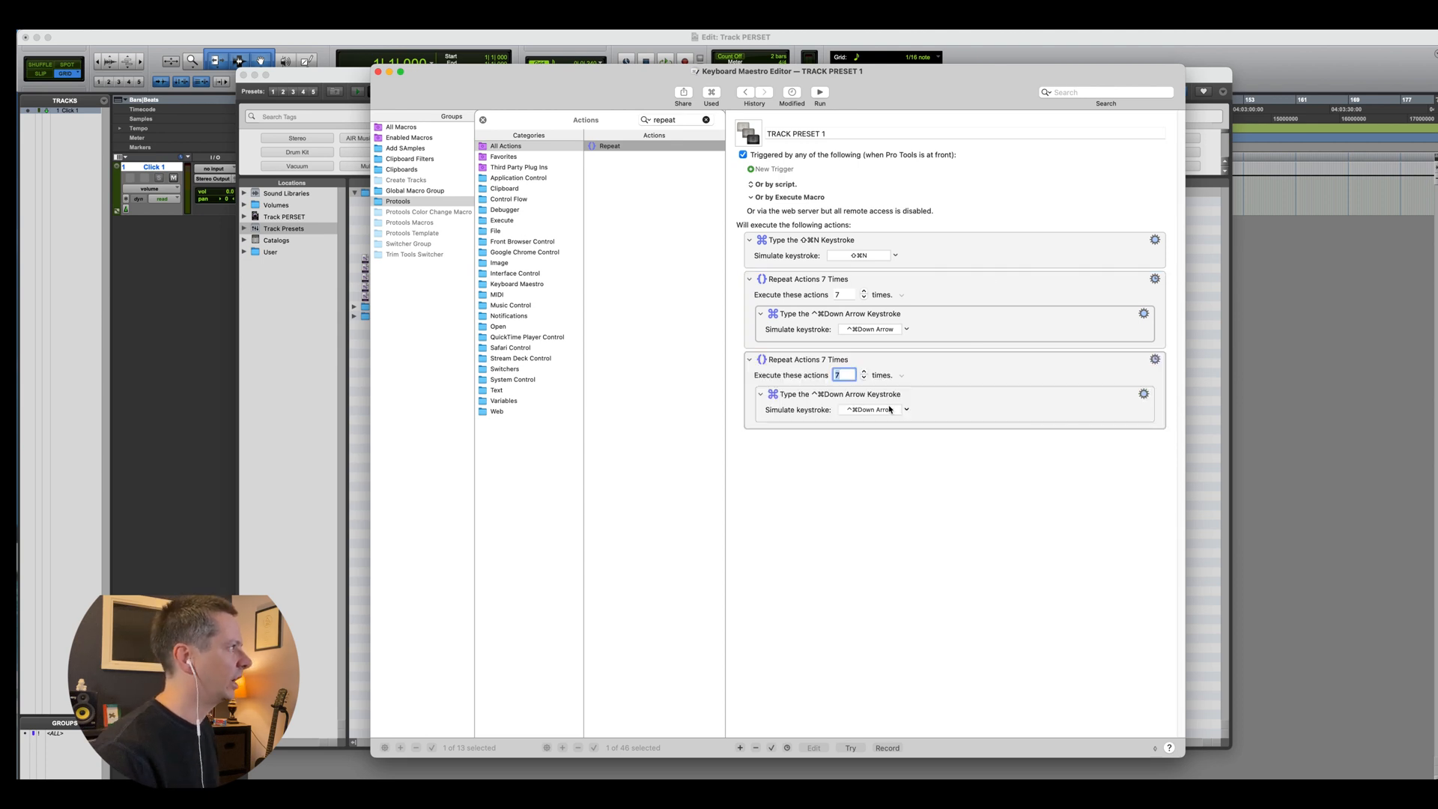
Step: Edit the duplicated repeat block's keystroke to Control-Command-Down Arrow, repeated 7 times
left_click(871, 409)
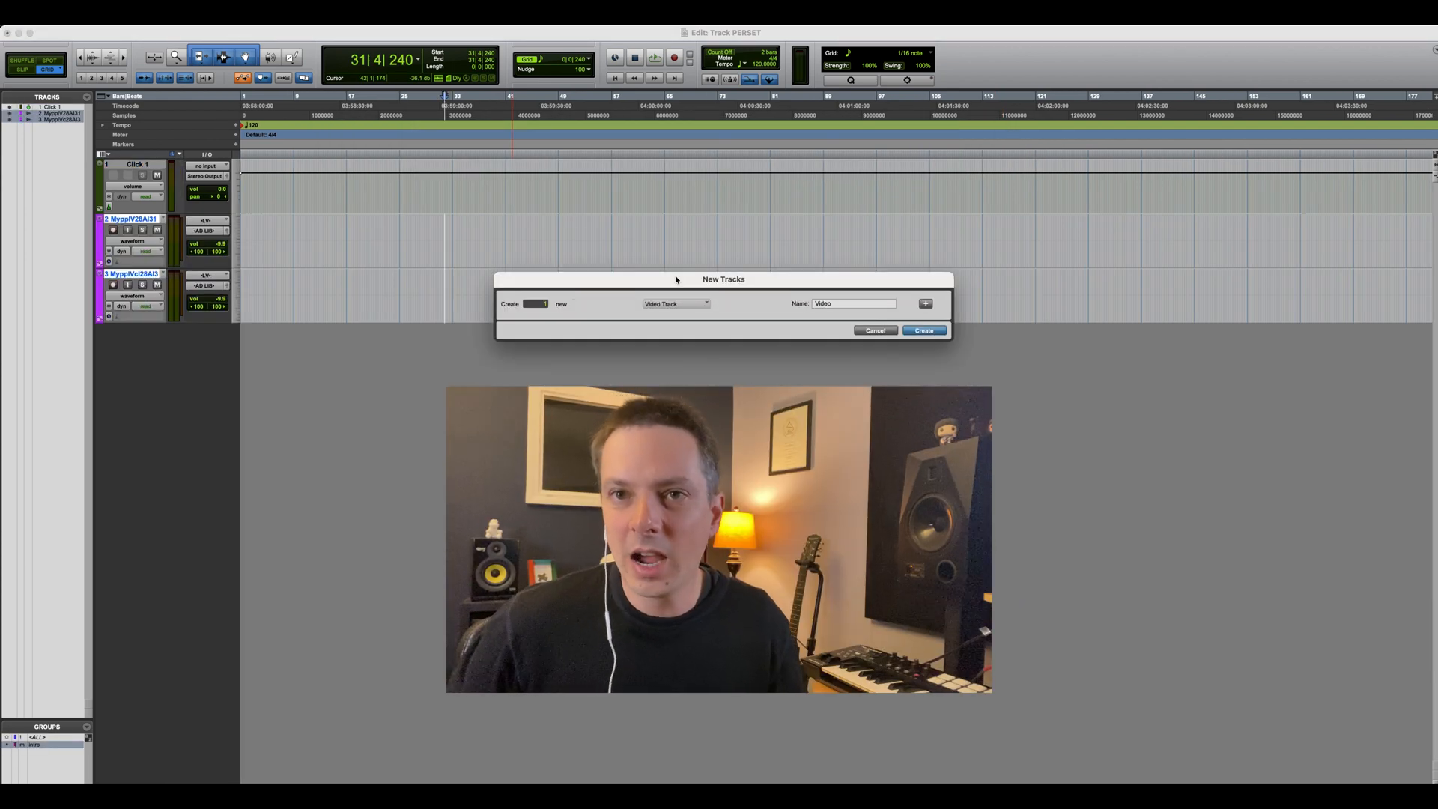
Step: Set New Tracks to the '- TRACK PRESETS' folder and choose the Futz Delay preset
left_click(675, 303)
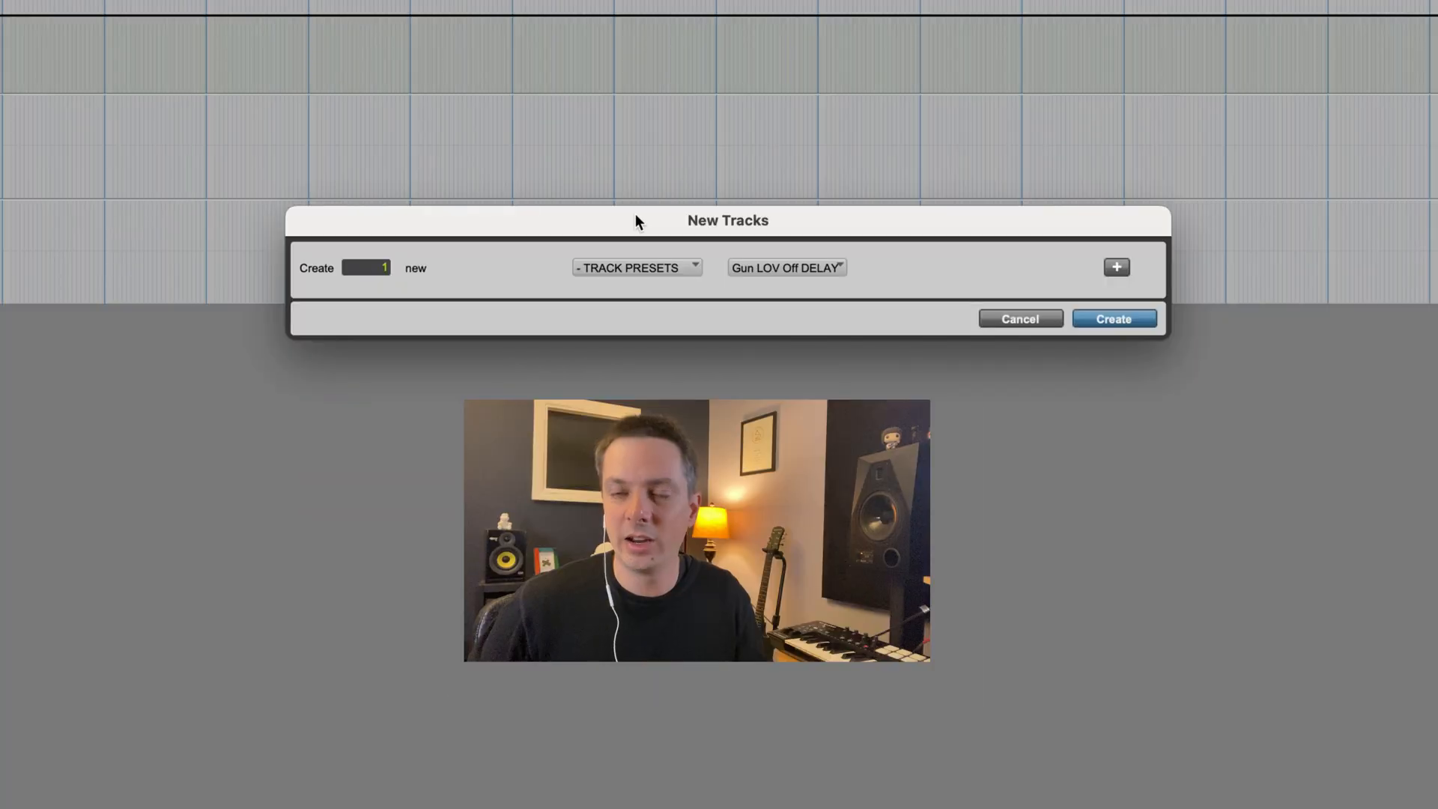
left_click(784, 266)
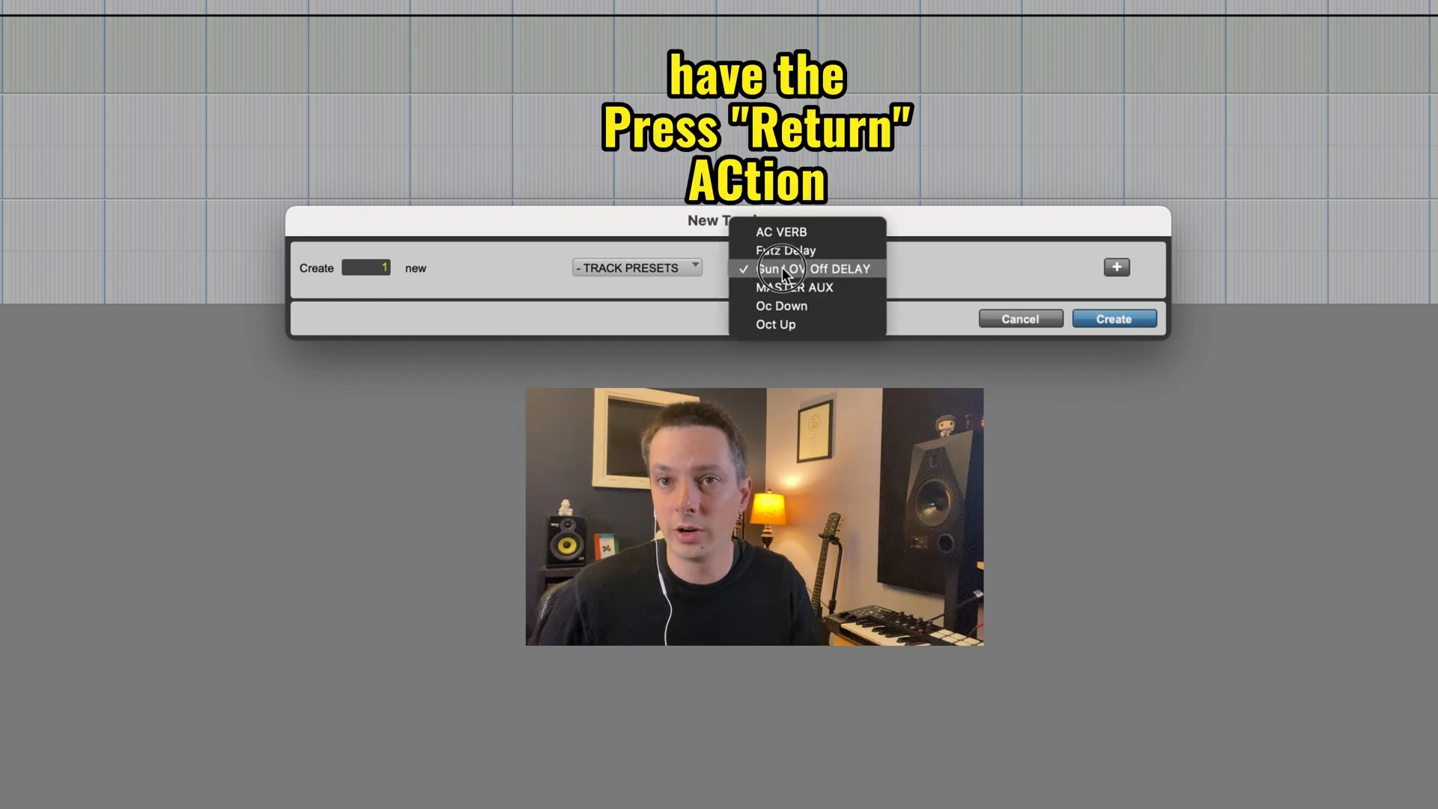
left_click(784, 250)
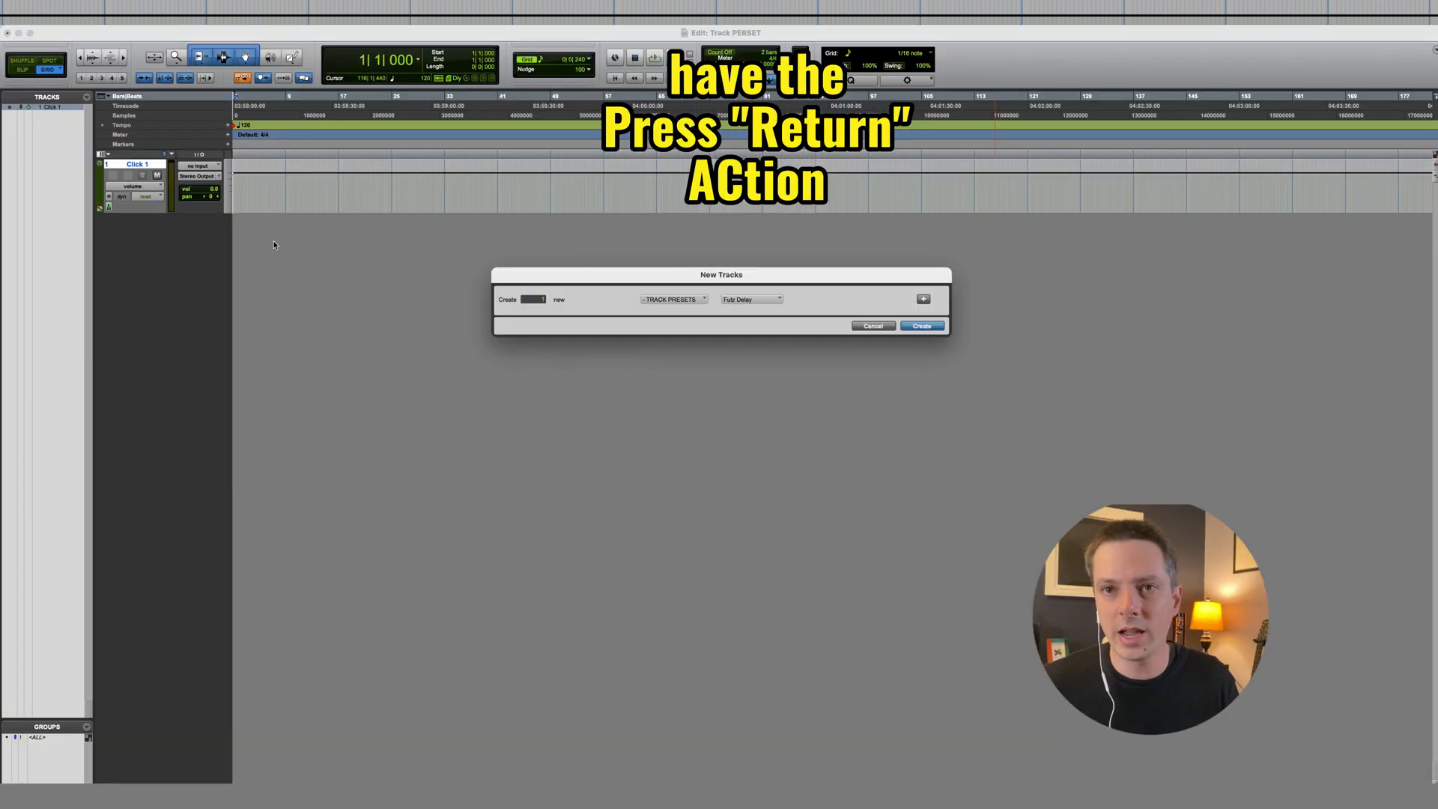